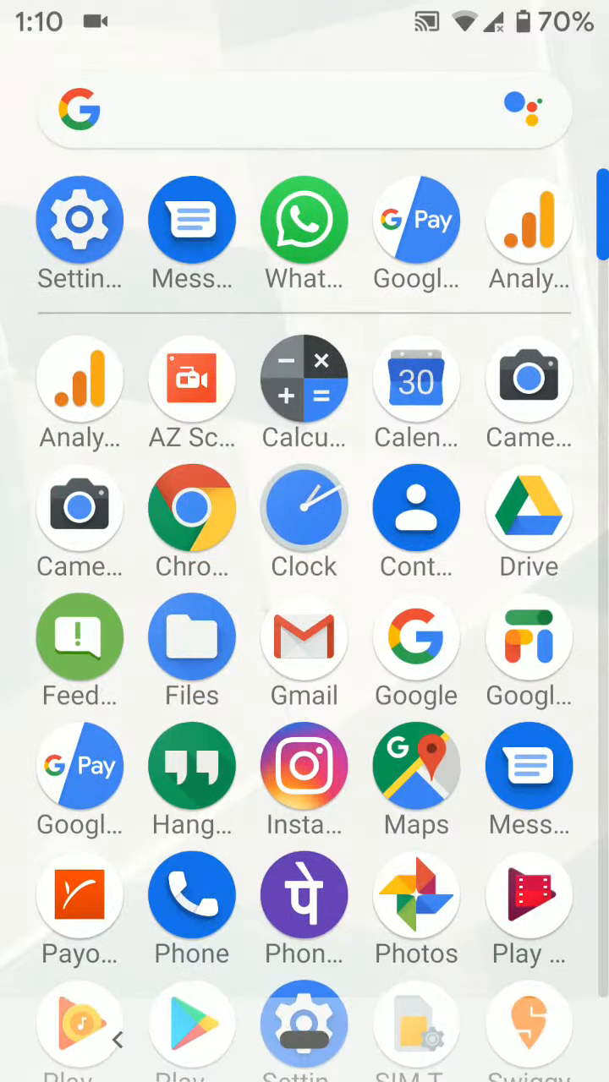
# Launch Settings from the app drawer and go into the System section
pyautogui.click(80, 218)
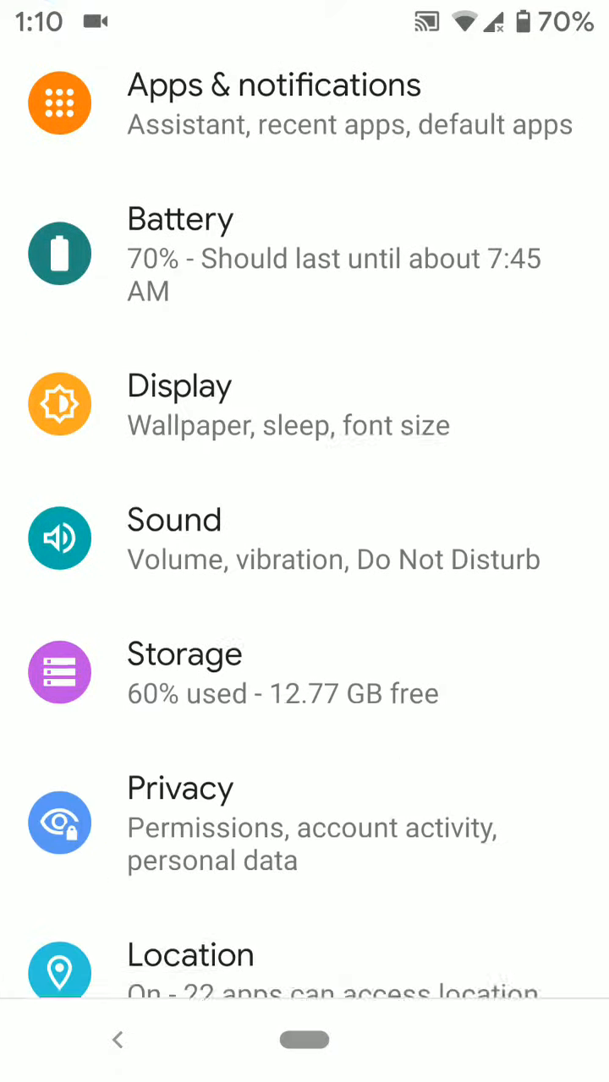
pyautogui.scroll(-3)
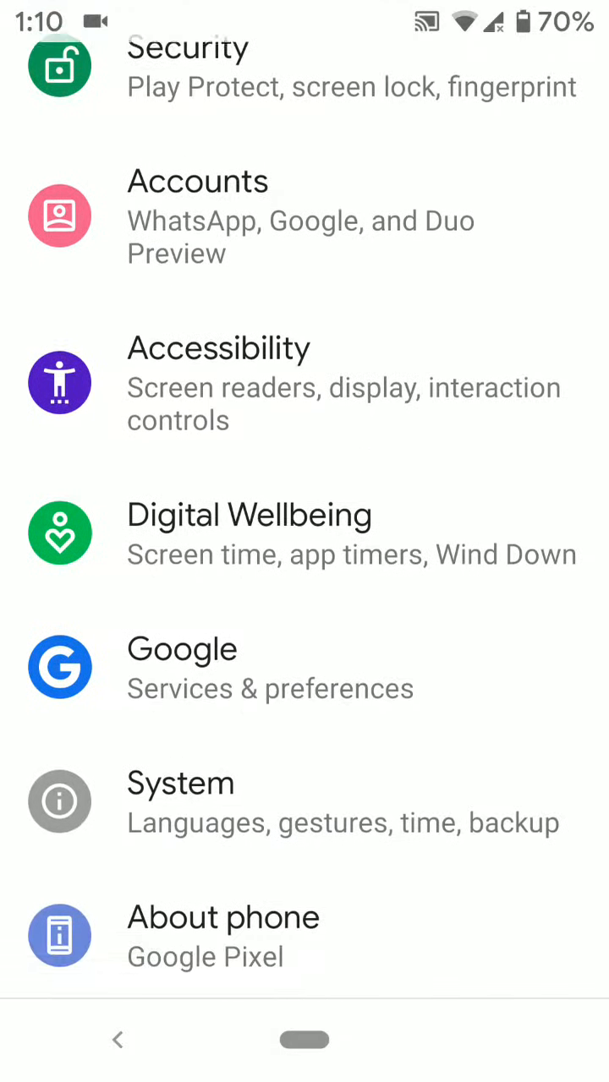
pyautogui.click(179, 802)
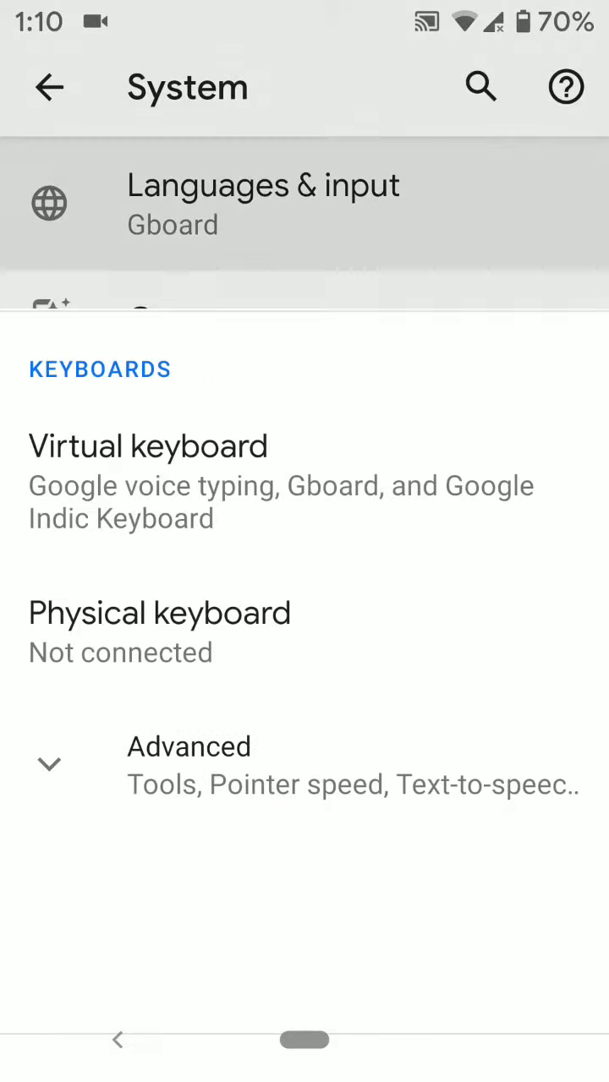
# Enter Languages & input to reach the Languages list showing only English (United States)
pyautogui.click(264, 203)
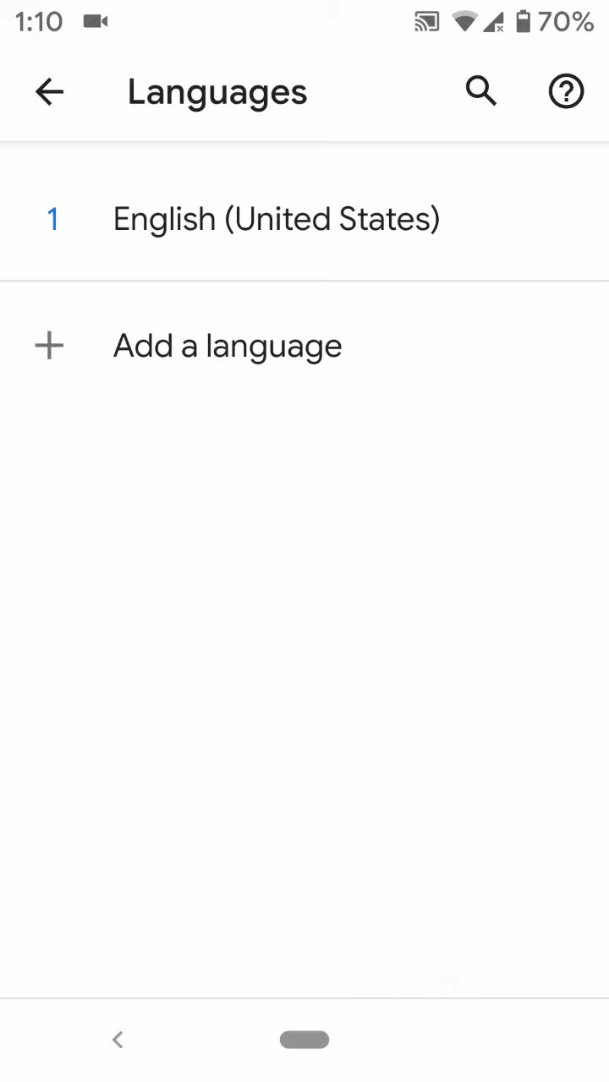
# Add English (India) as a second language below English (United States)
pyautogui.click(226, 345)
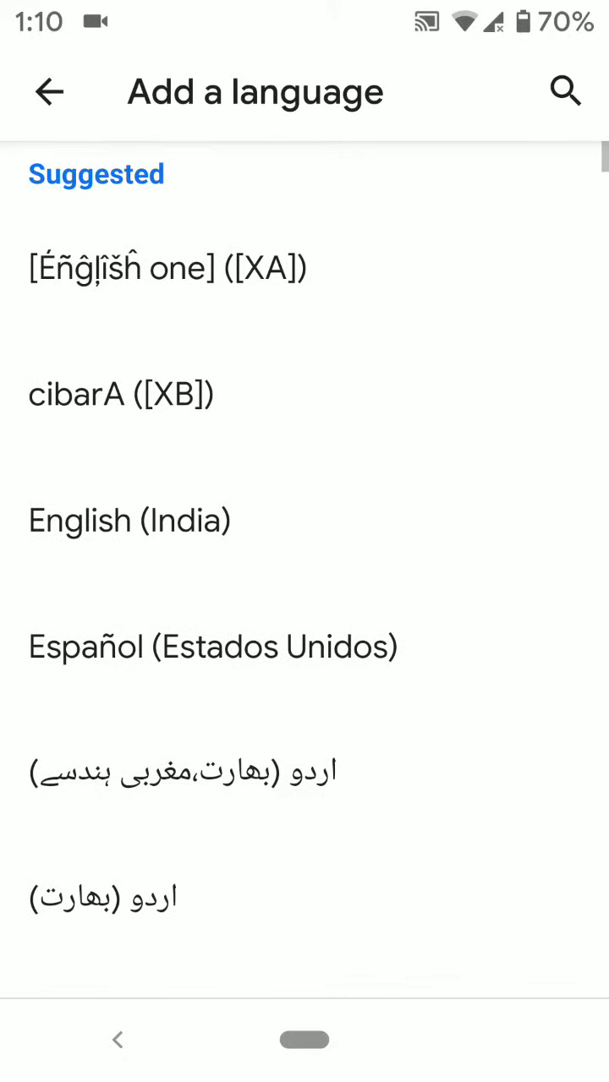
pyautogui.scroll(-3)
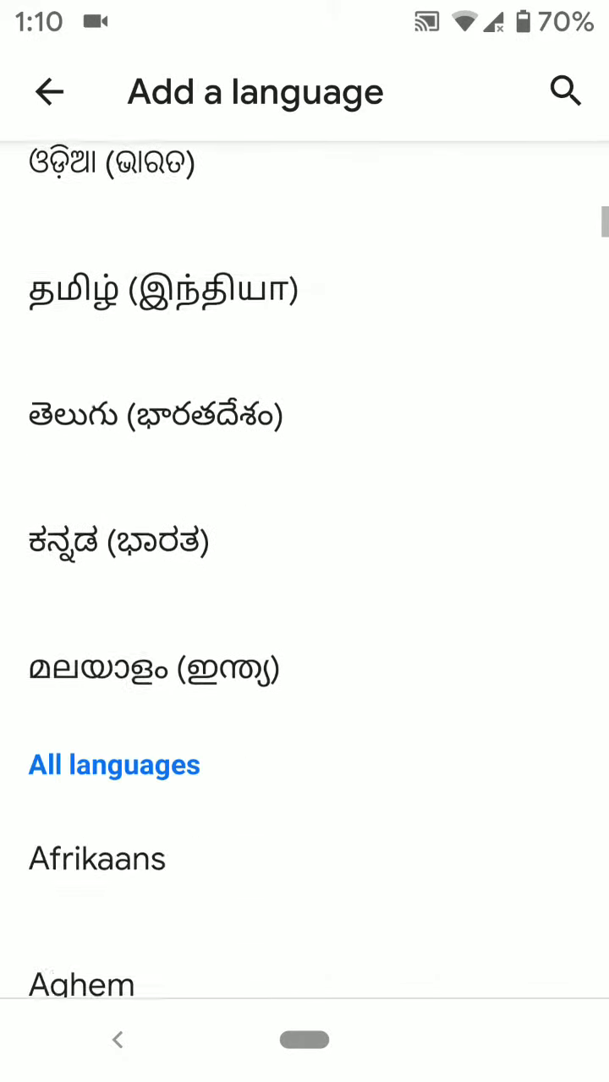
pyautogui.scroll(-3)
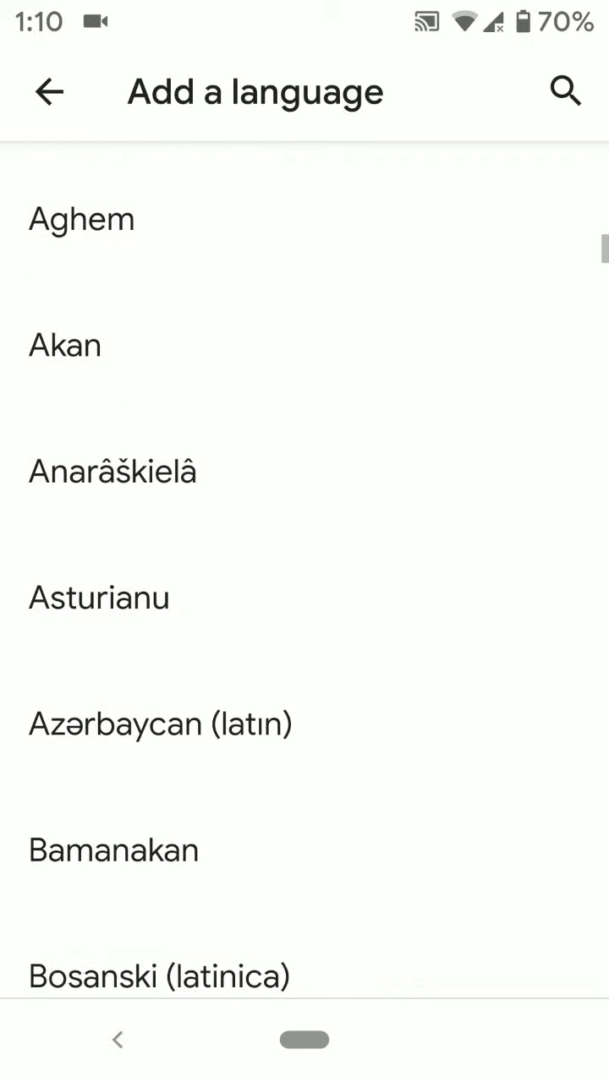
pyautogui.scroll(-3)
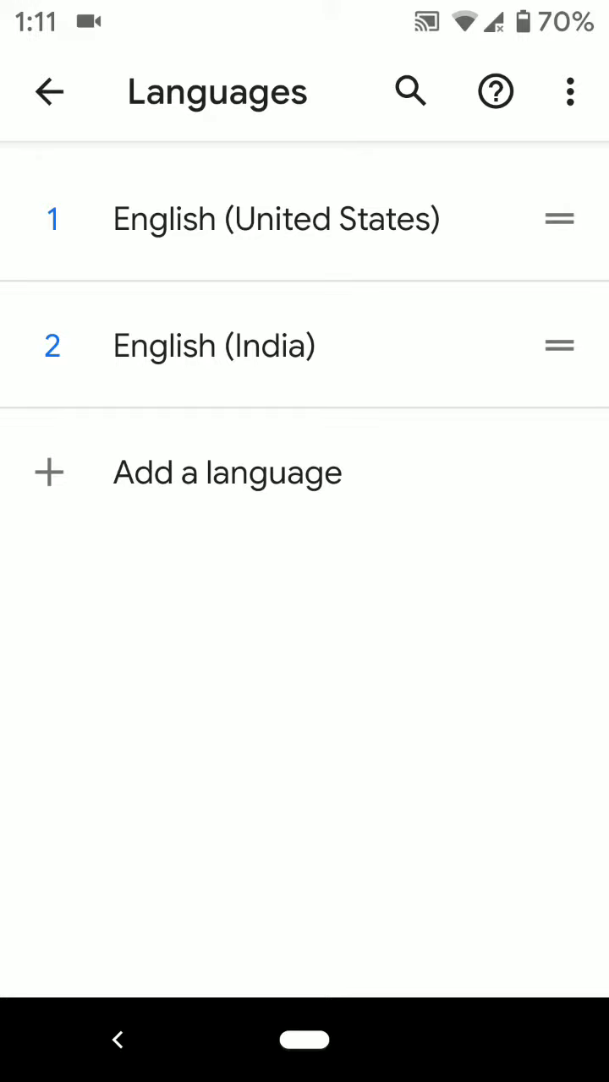
# Move English (India) to the top, then remove it, leaving only English (United States)
pyautogui.moveTo(558, 345); pyautogui.dragTo(558, 218)
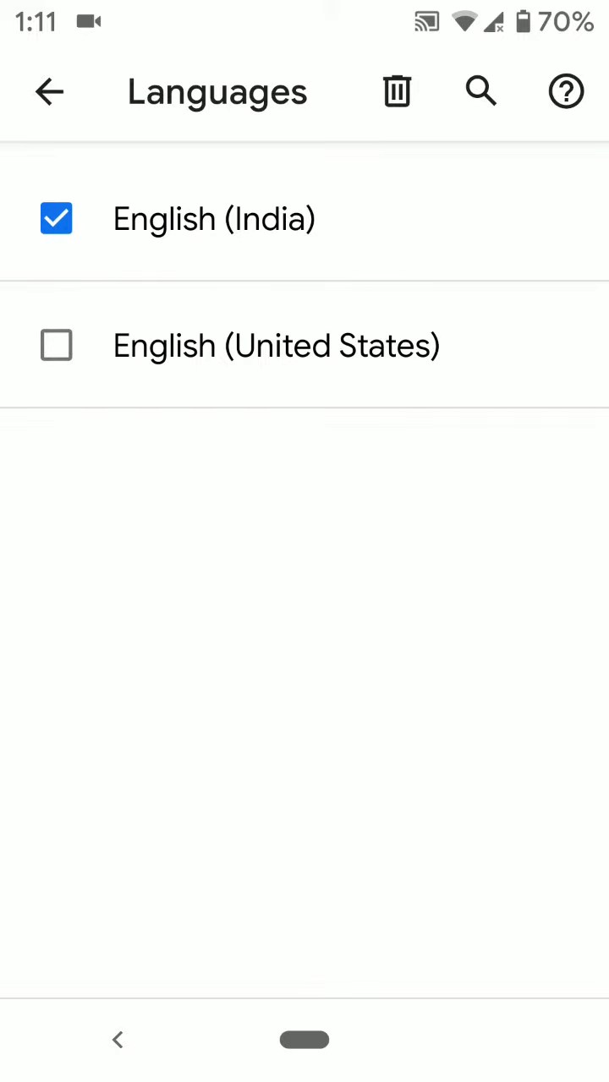
pyautogui.click(400, 91)
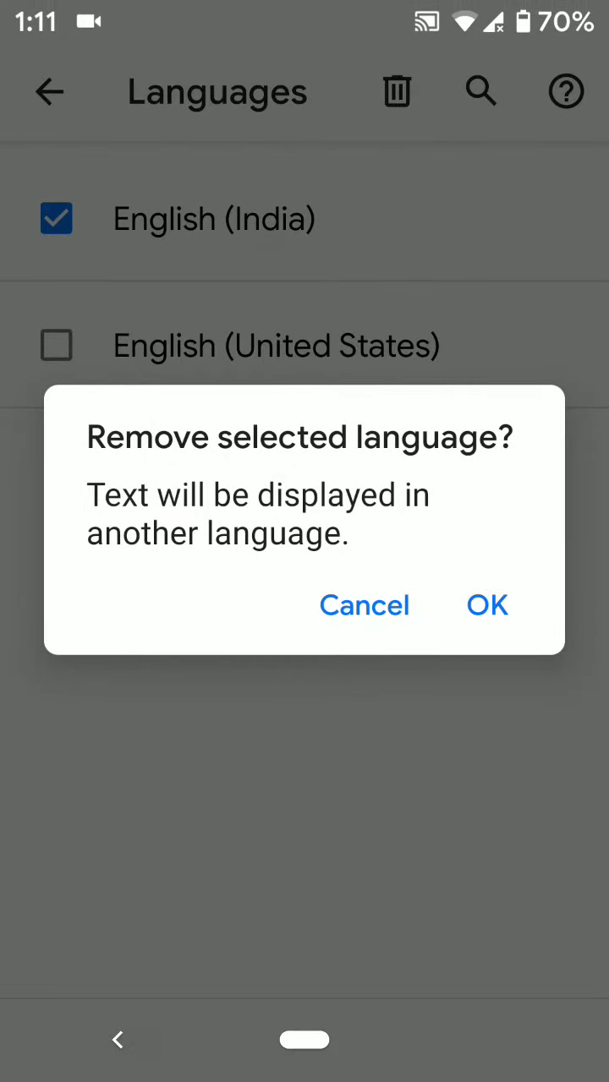
pyautogui.click(487, 606)
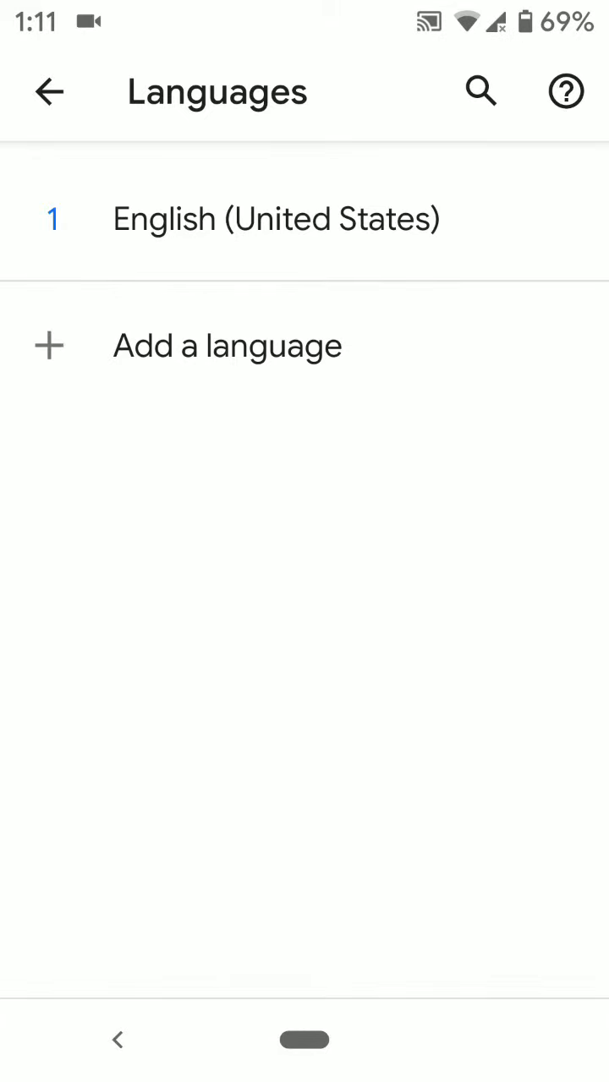
pyautogui.click(49, 93)
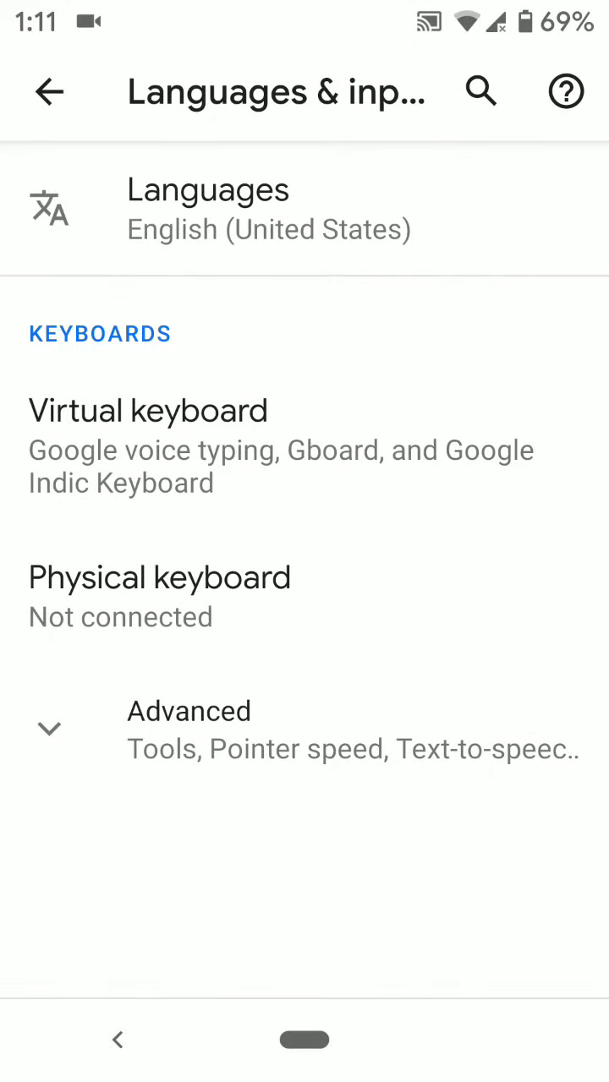
# Revisit the Languages list, back out through System, and return to the home screen
pyautogui.click(207, 208)
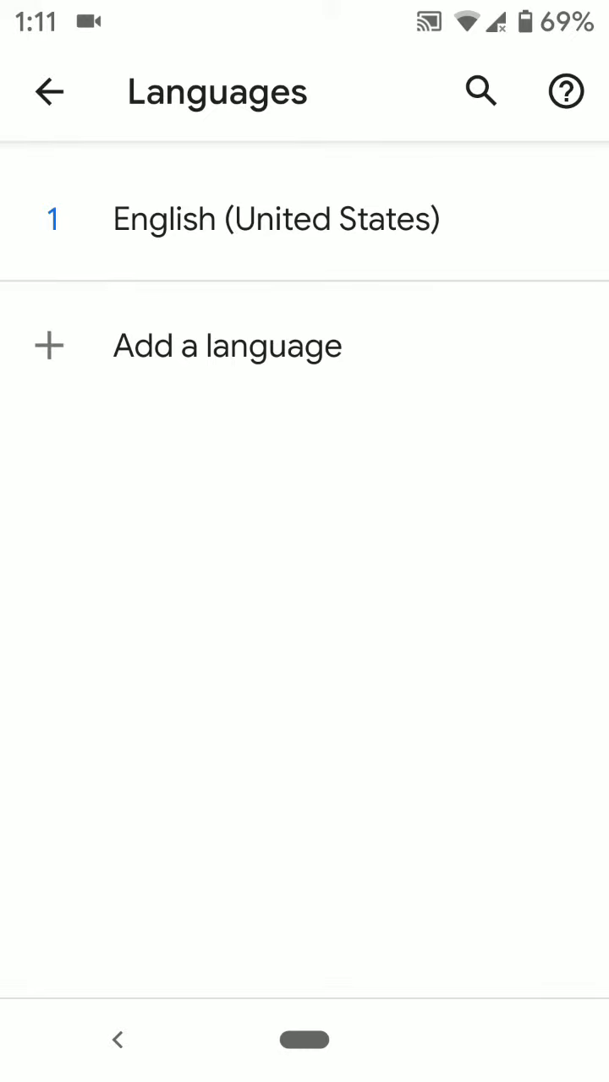
pyautogui.click(51, 93)
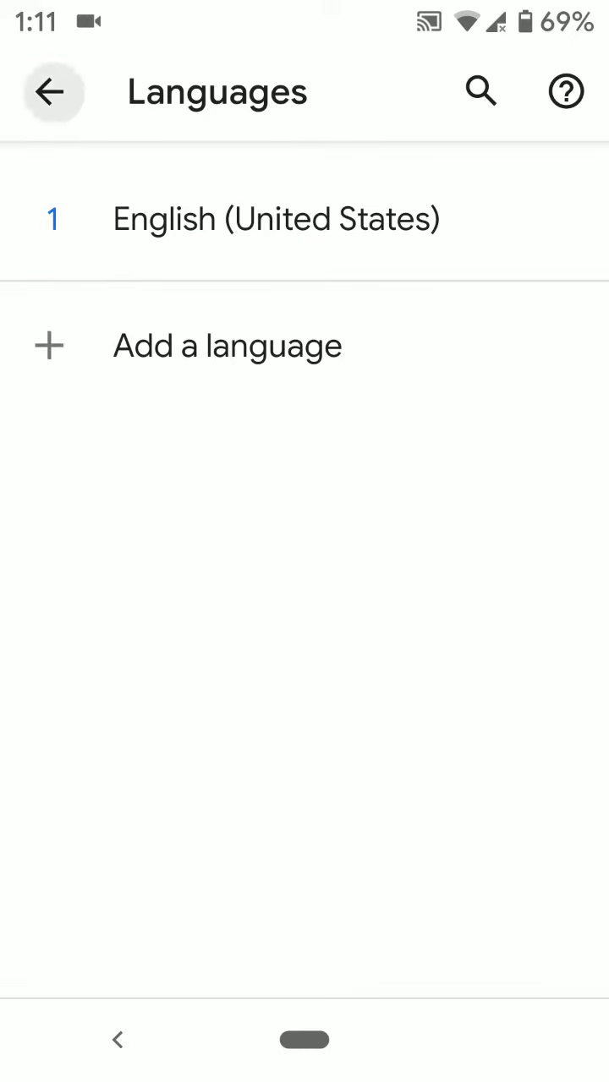
pyautogui.click(51, 92)
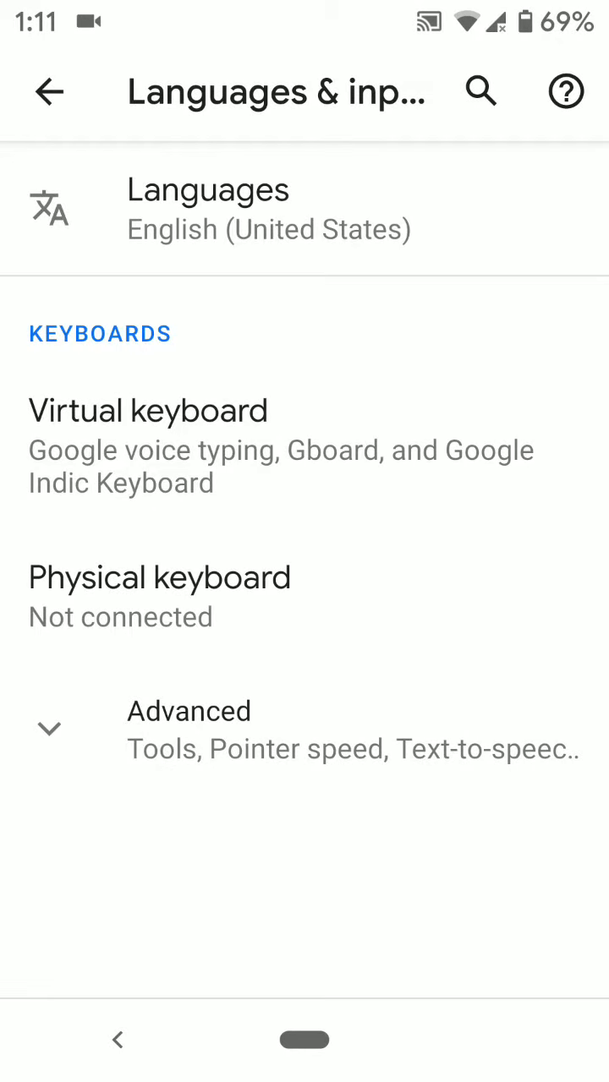
pyautogui.click(47, 90)
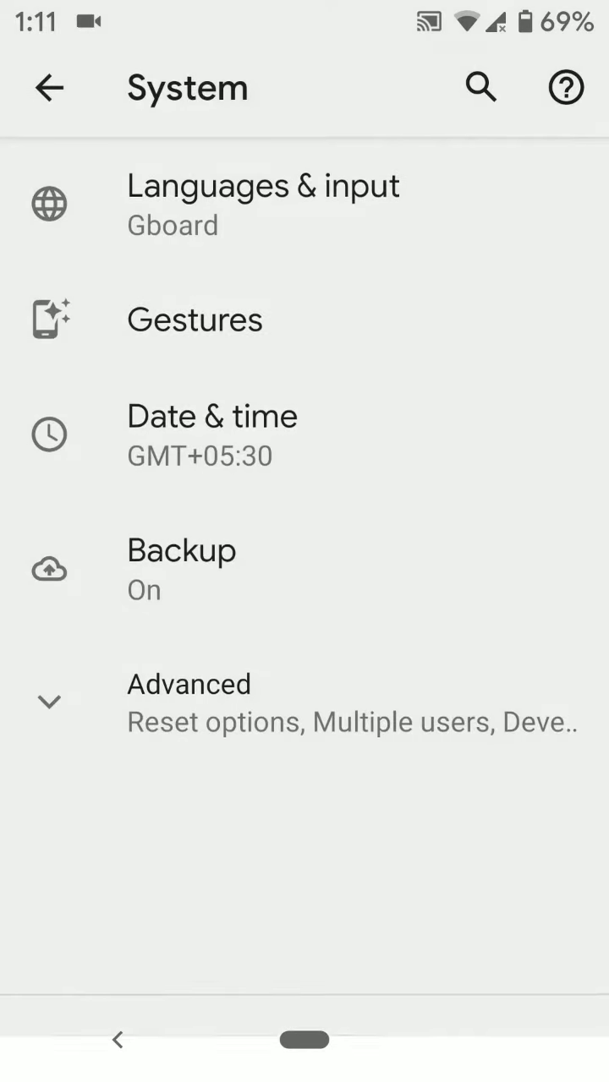
pyautogui.press('HOME')
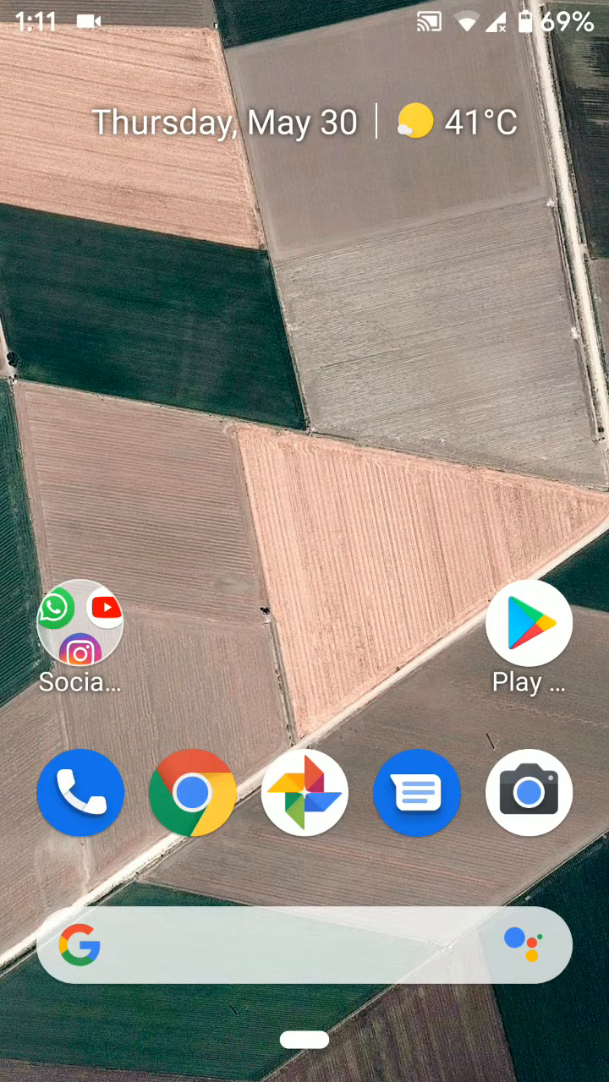